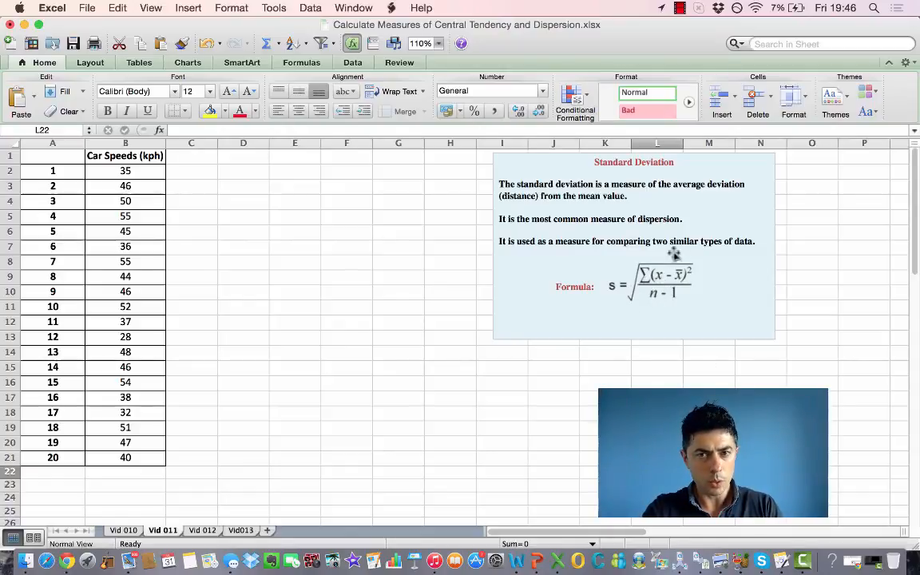
{"action": "mouse_move", "coordinate": [605, 291]}
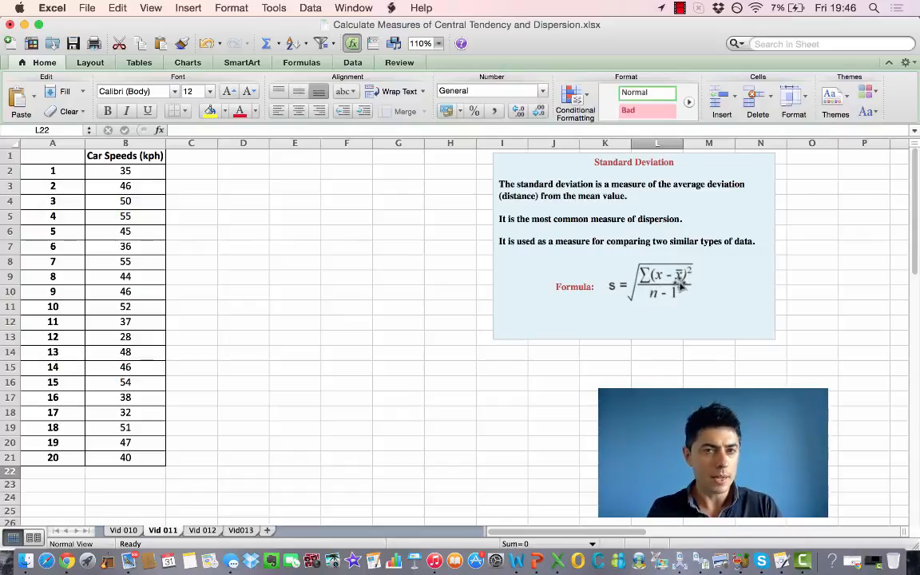
Step: Enter =AVERAGE(B2:B21) in B22 to get the mean speed 44.25
{"action": "left_click", "coordinate": [125, 470]}
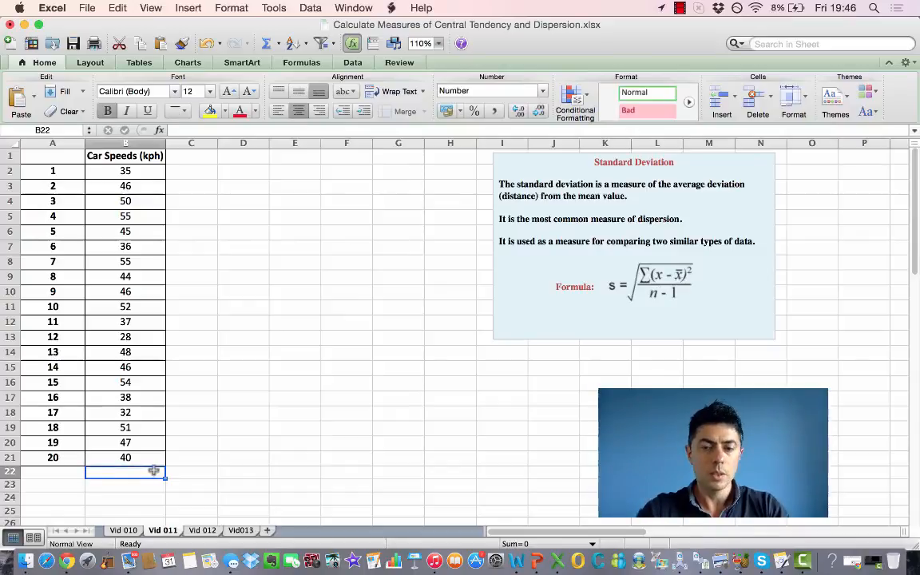
{"action": "type", "text": "=averAGE"}
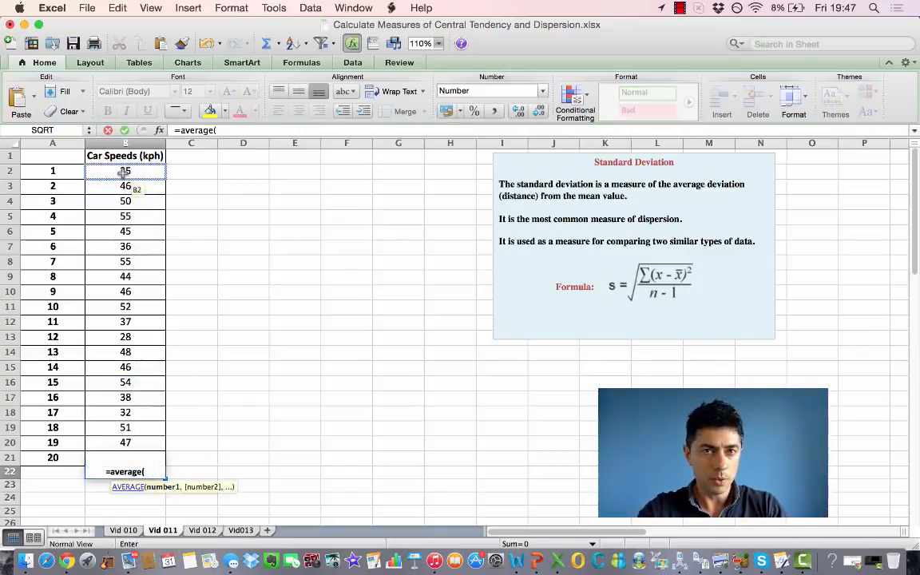
{"action": "left_click_drag", "start_coordinate": [125, 170], "coordinate": [125, 458]}
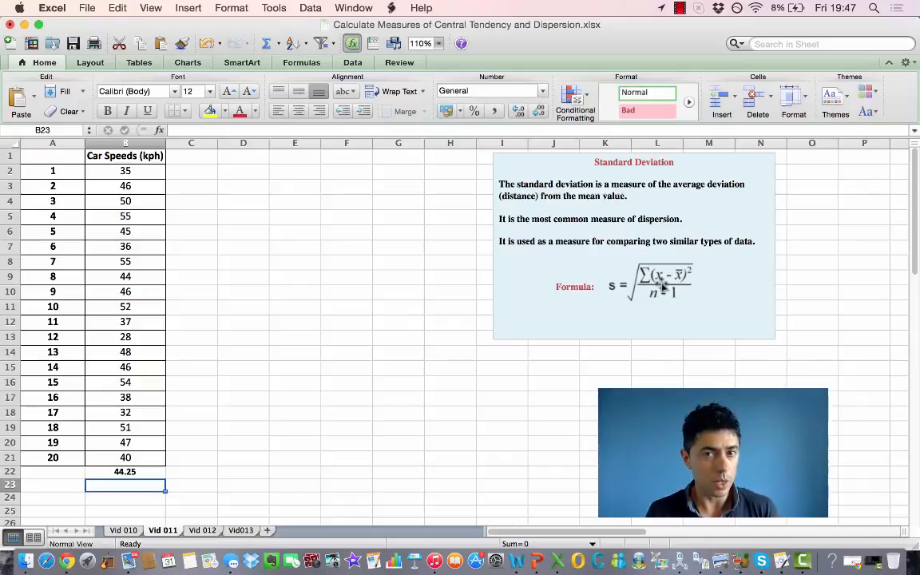
{"action": "mouse_move", "coordinate": [571, 232]}
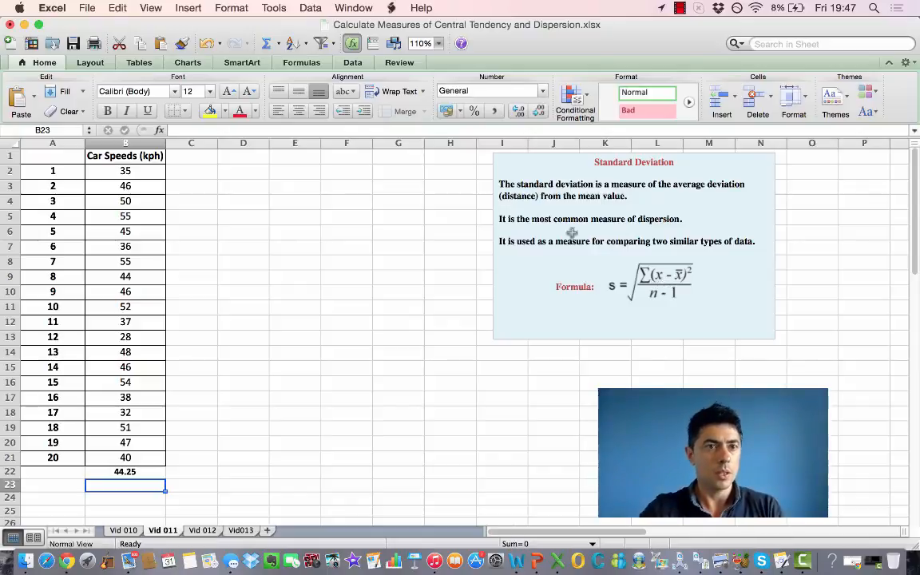
Step: Head column C 'x-mean' and enter =(B2-$B$22) in C2, giving -9.25
{"action": "left_click", "coordinate": [192, 155]}
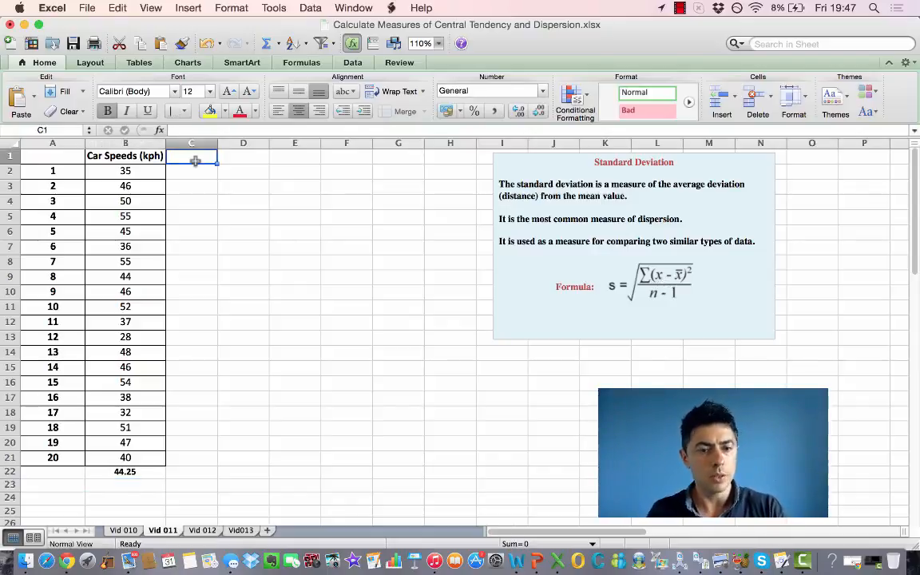
{"action": "type", "text": "x-mean"}
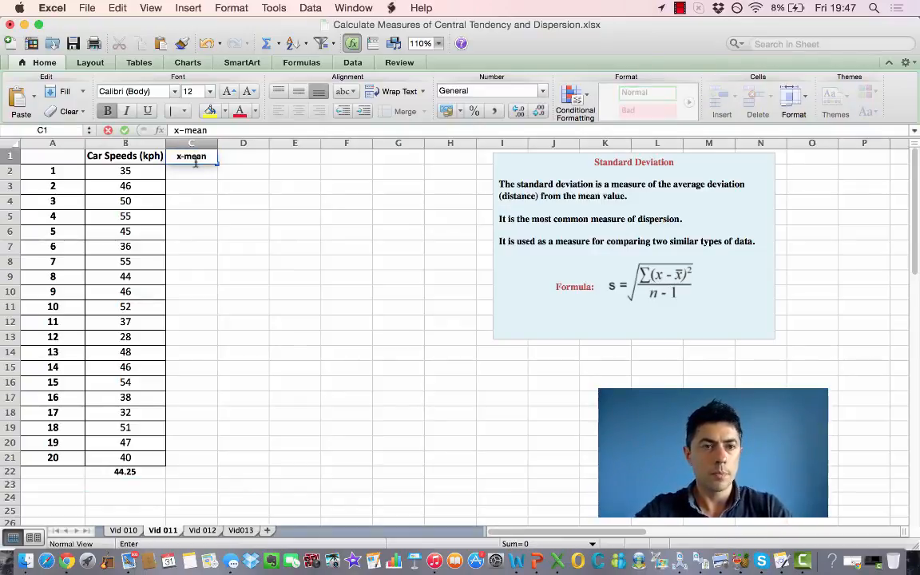
{"action": "left_click", "coordinate": [192, 170]}
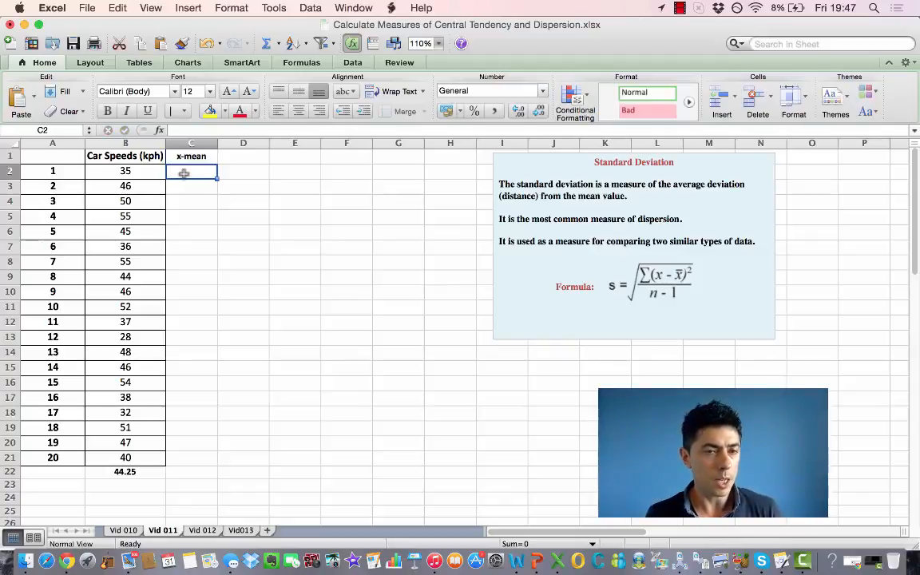
{"action": "type", "text": "=("}
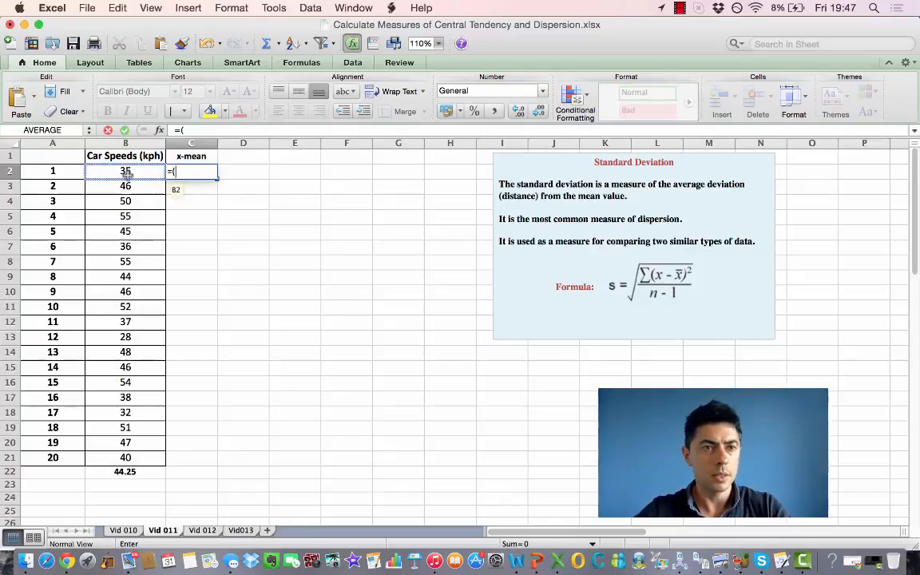
{"action": "left_click", "coordinate": [124, 171]}
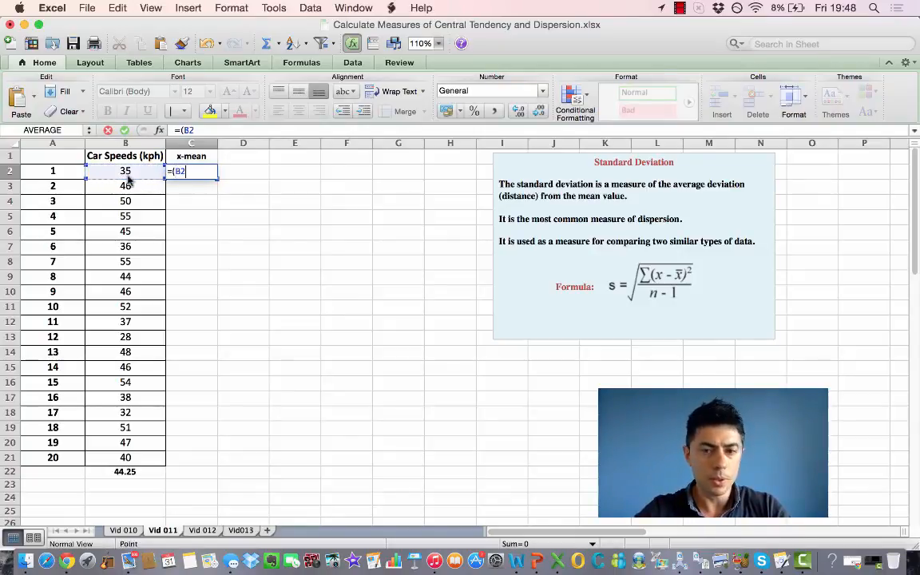
{"action": "type", "text": "-"}
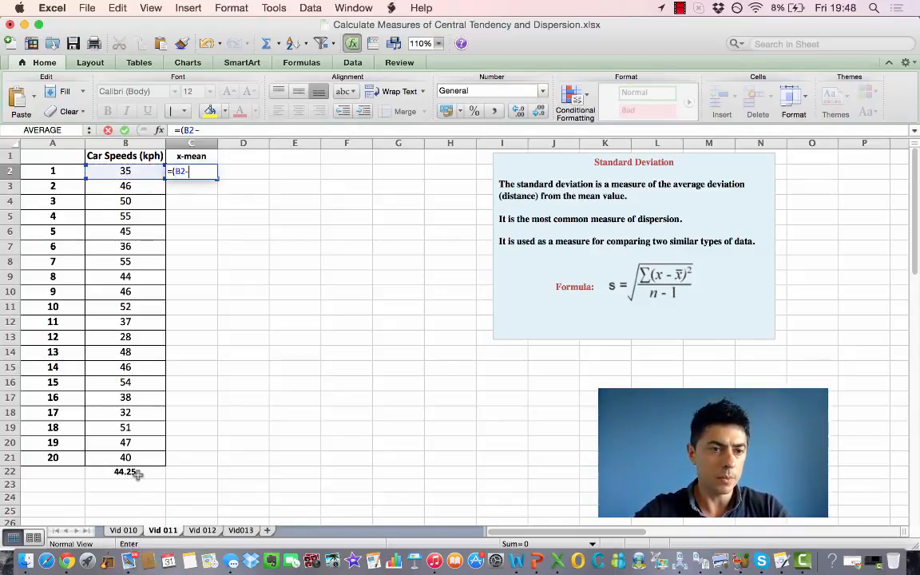
{"action": "left_click", "coordinate": [125, 472]}
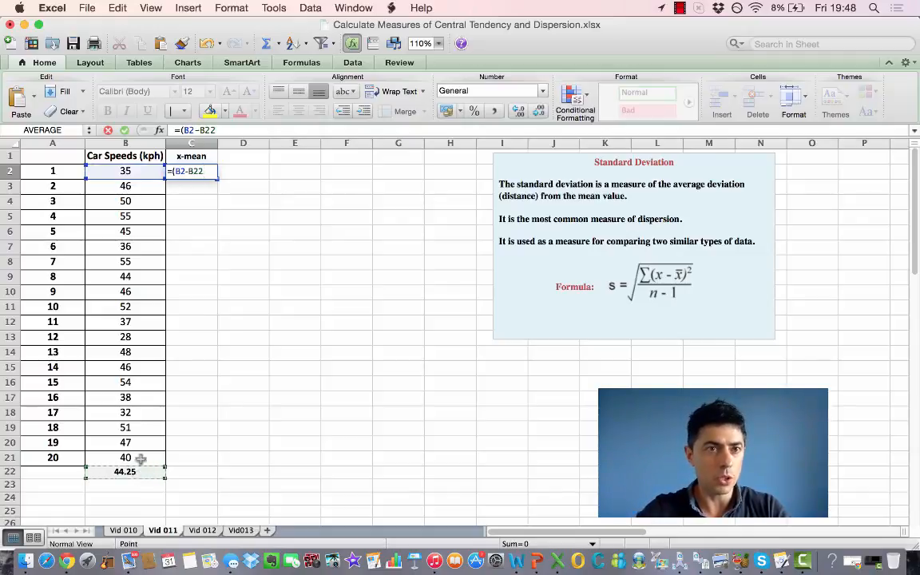
{"action": "left_click", "coordinate": [191, 171]}
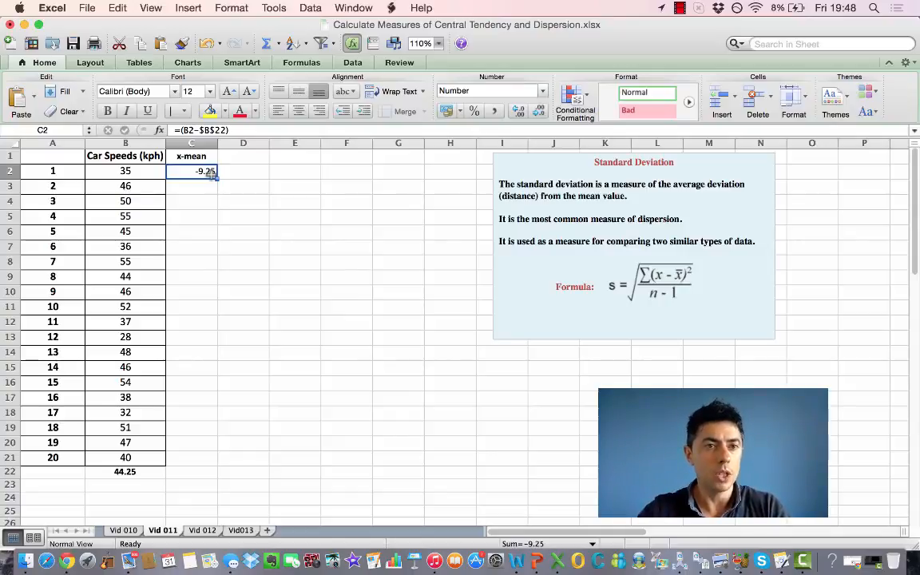
Step: Fill the C2 deviation formula down to C21, ending at -4.25
{"action": "left_click_drag", "start_coordinate": [205, 171], "coordinate": [218, 392]}
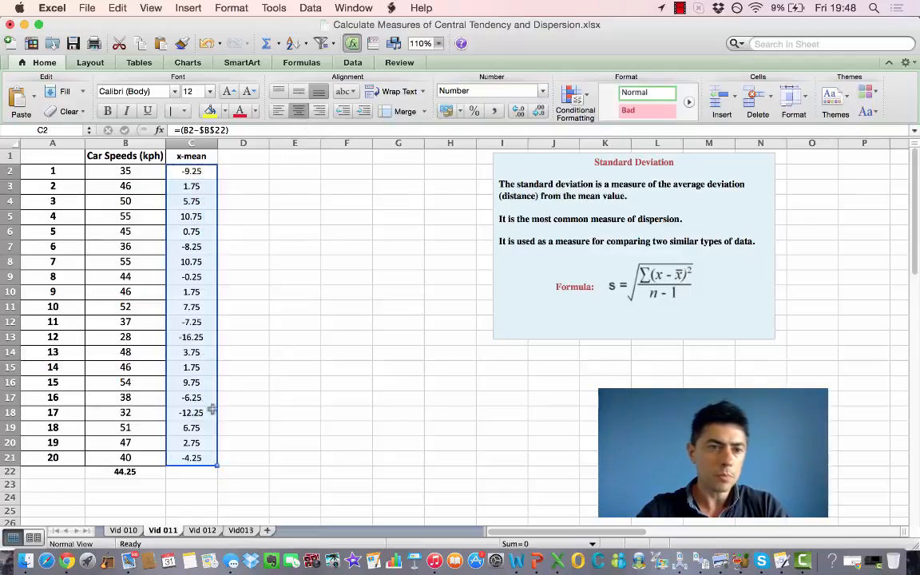
{"action": "mouse_move", "coordinate": [243, 397]}
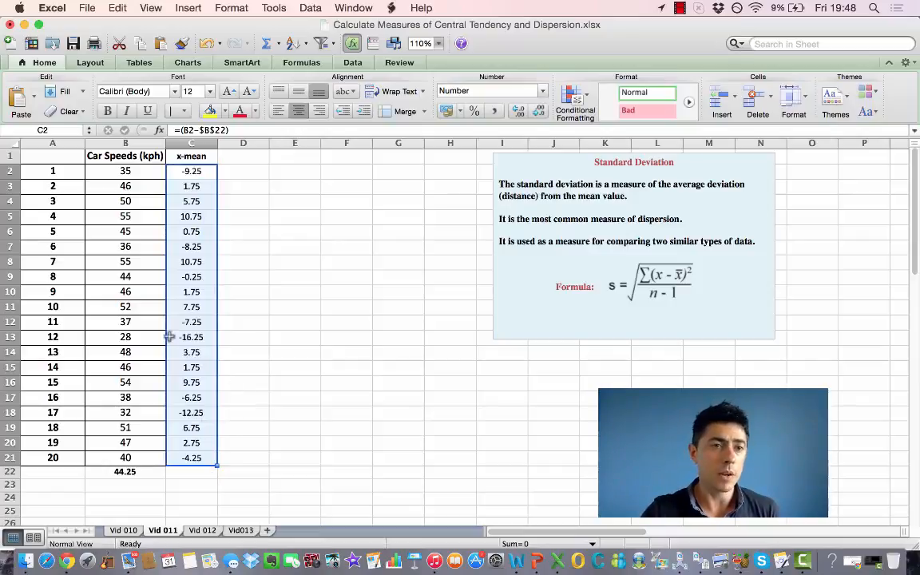
{"action": "mouse_move", "coordinate": [204, 222]}
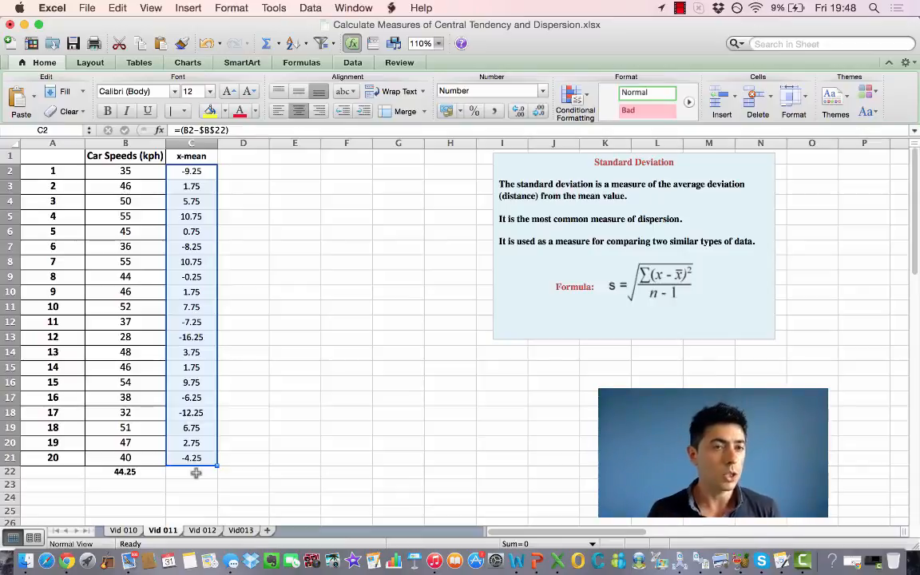
{"action": "mouse_move", "coordinate": [250, 161]}
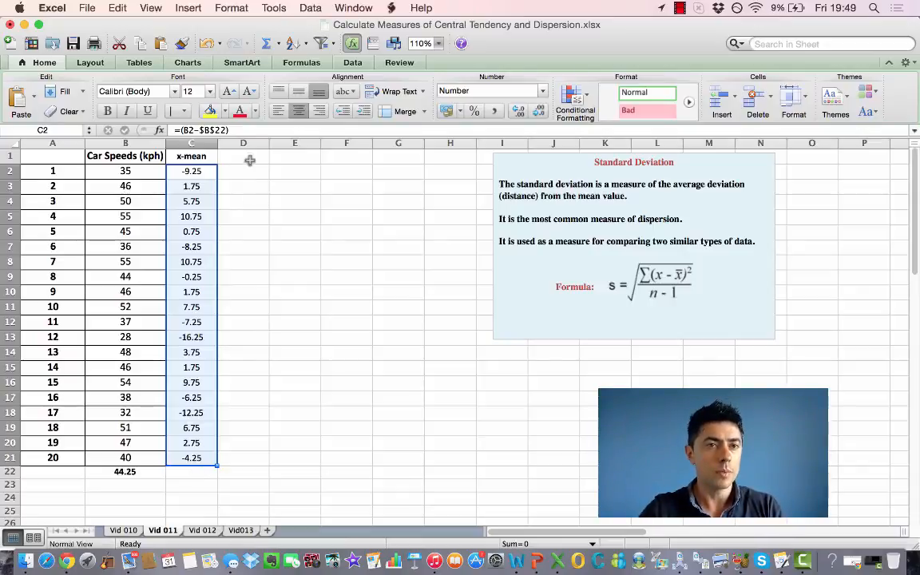
Step: Enter =(C2^2) in D2 and fill it to D21, from 85.5625 to 18.0625
{"action": "left_click", "coordinate": [243, 155]}
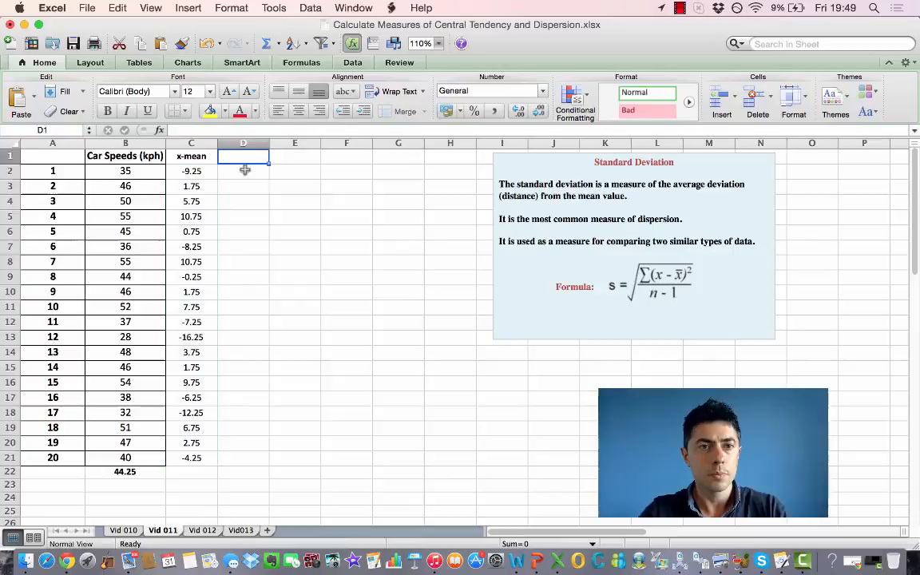
{"action": "type", "text": "=("}
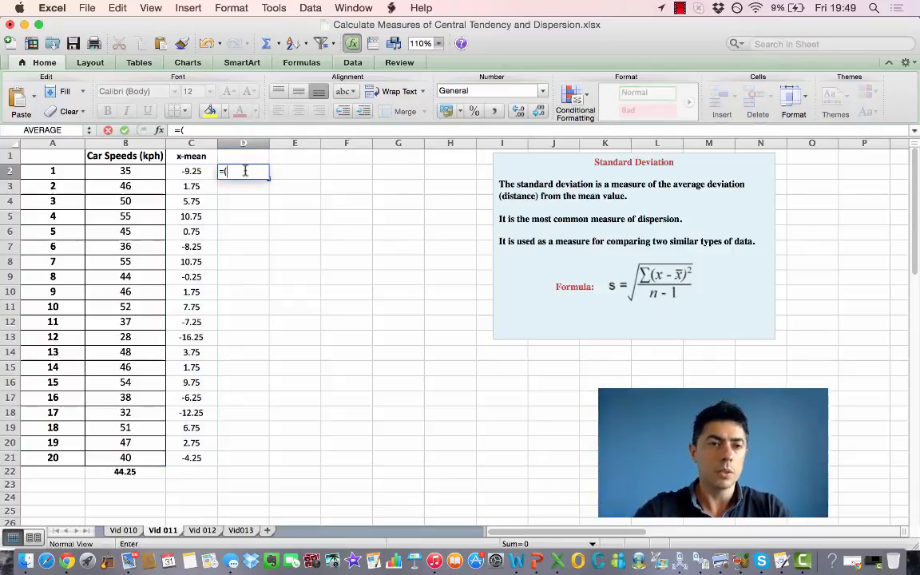
{"action": "left_click", "coordinate": [191, 171]}
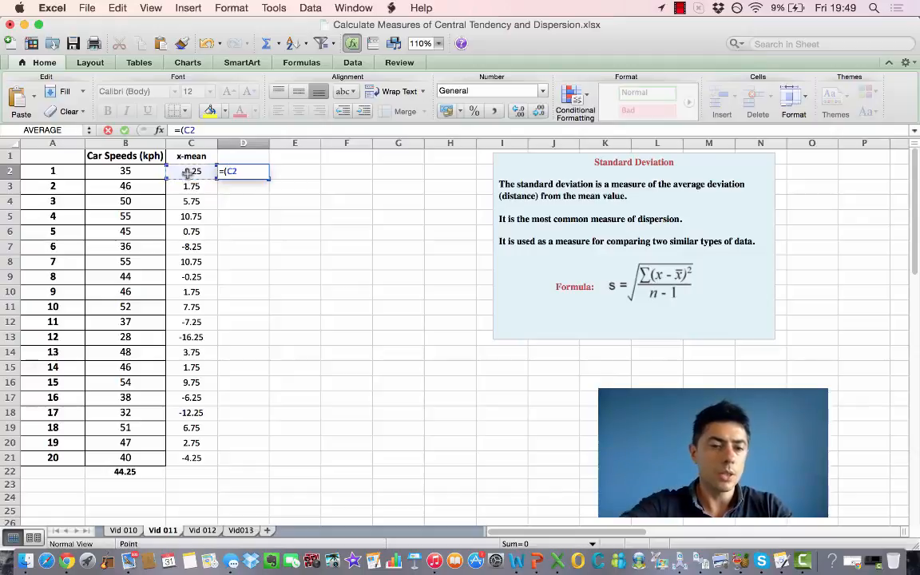
{"action": "type", "text": "^"}
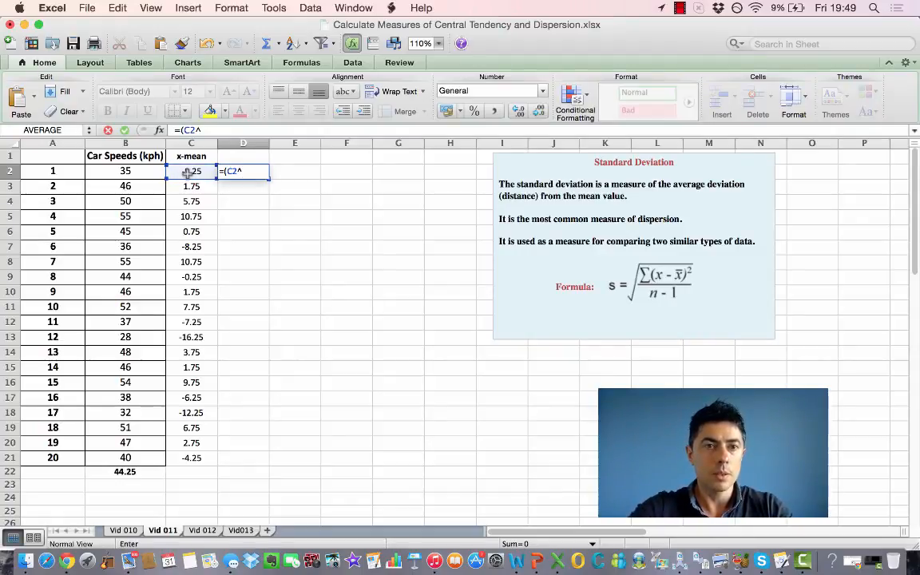
{"action": "type", "text": "2)"}
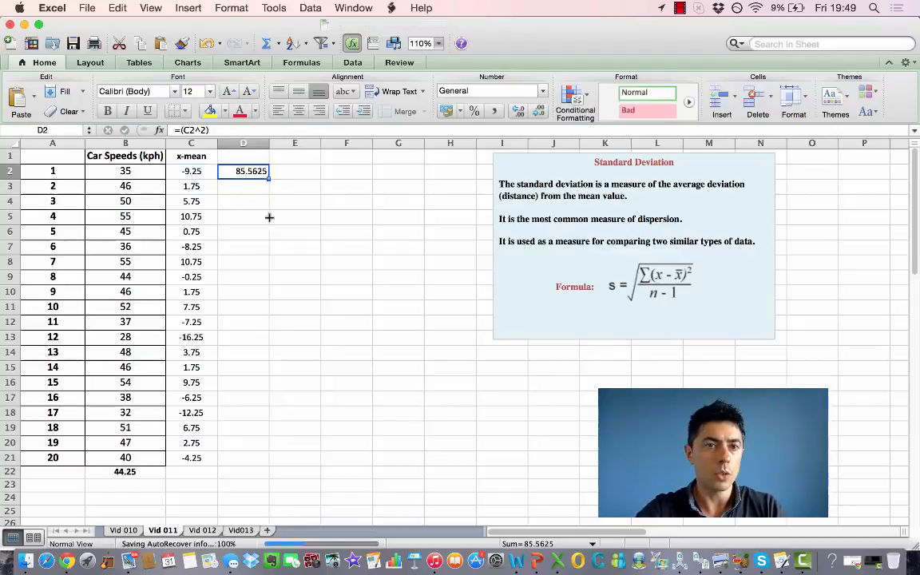
{"action": "left_click_drag", "start_coordinate": [269, 177], "coordinate": [270, 463]}
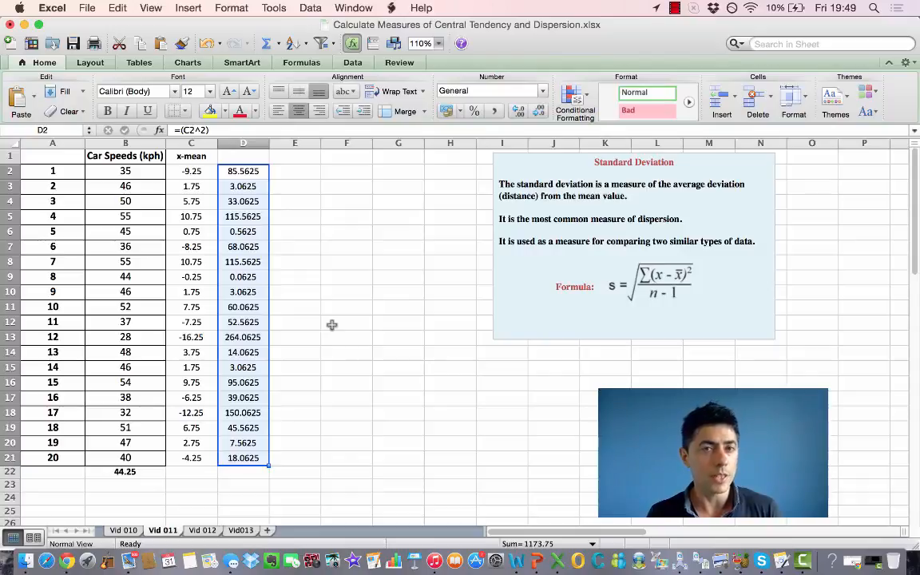
Step: Enter =SUM(D2:D21) in D22, totalling 1173.75
{"action": "left_click", "coordinate": [242, 471]}
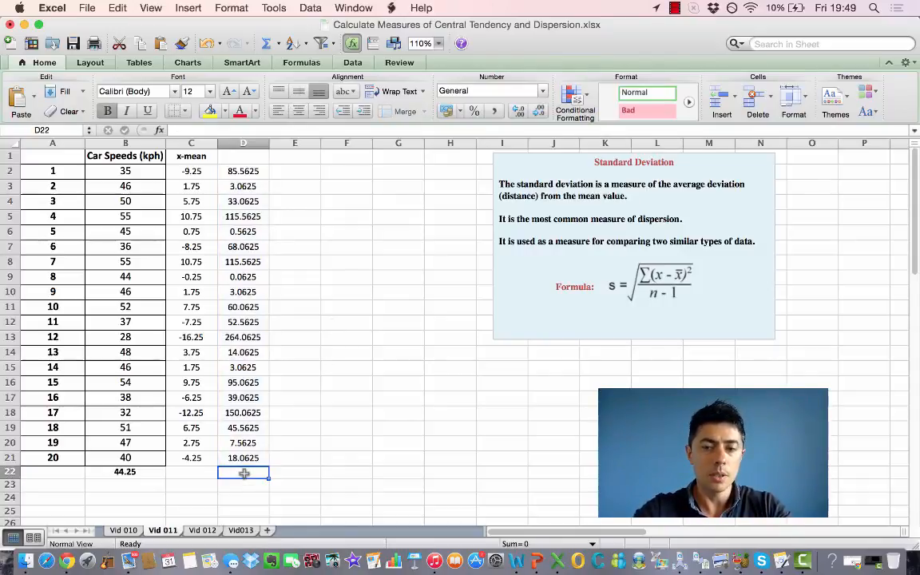
{"action": "type", "text": "=Sum"}
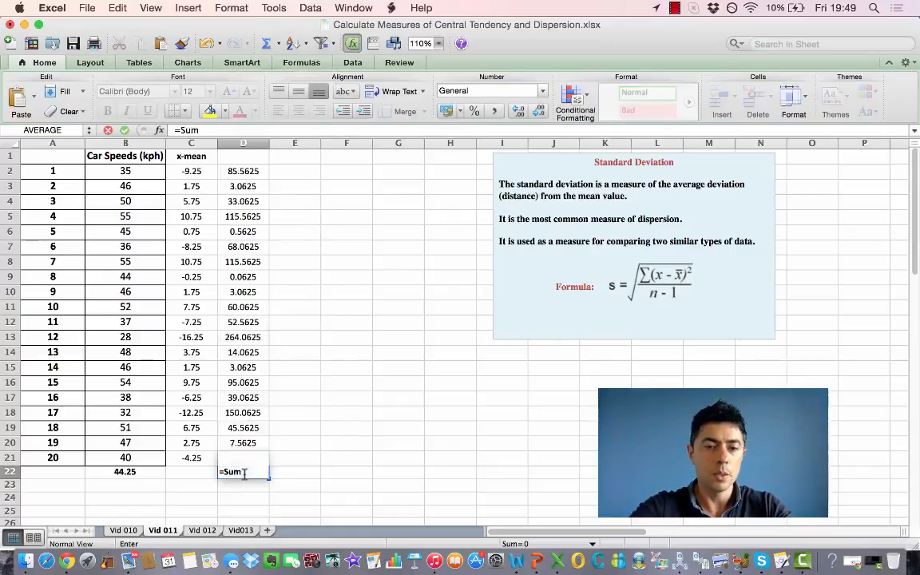
{"action": "left_click_drag", "start_coordinate": [243, 171], "coordinate": [243, 367]}
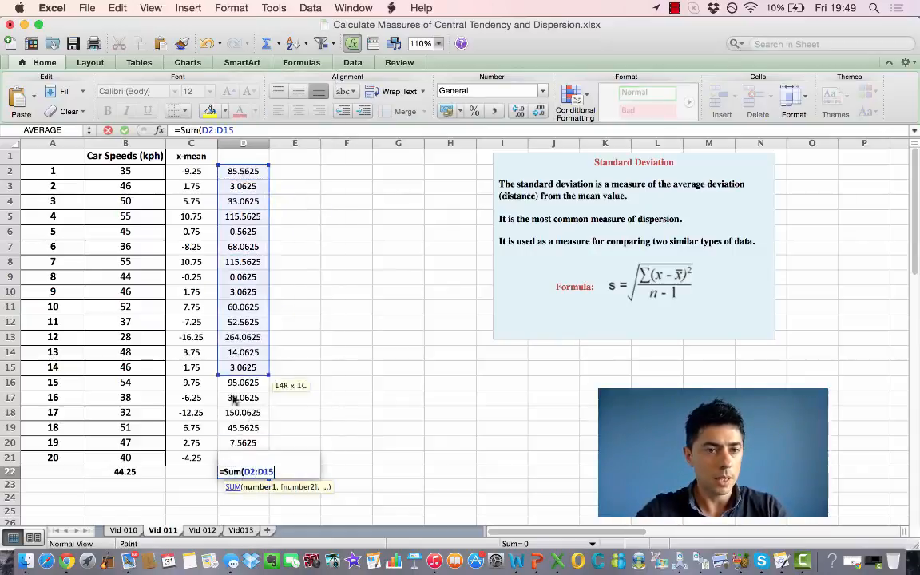
{"action": "left_click_drag", "start_coordinate": [243, 367], "coordinate": [243, 457]}
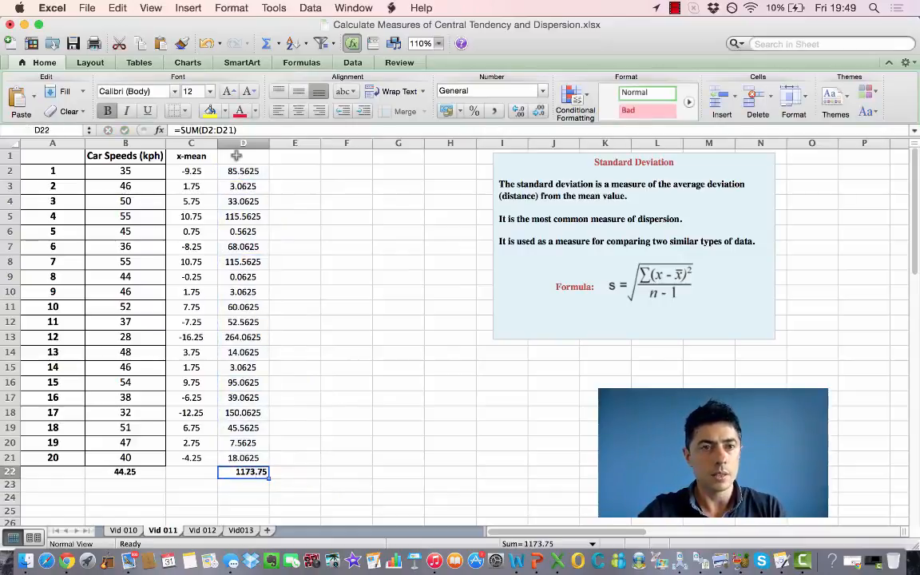
{"action": "mouse_move", "coordinate": [336, 365]}
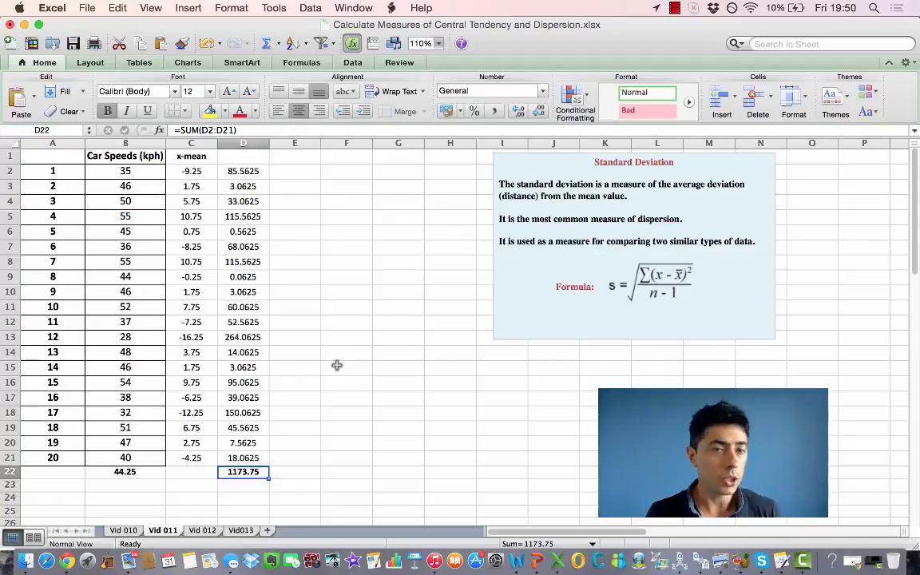
{"action": "mouse_move", "coordinate": [692, 297]}
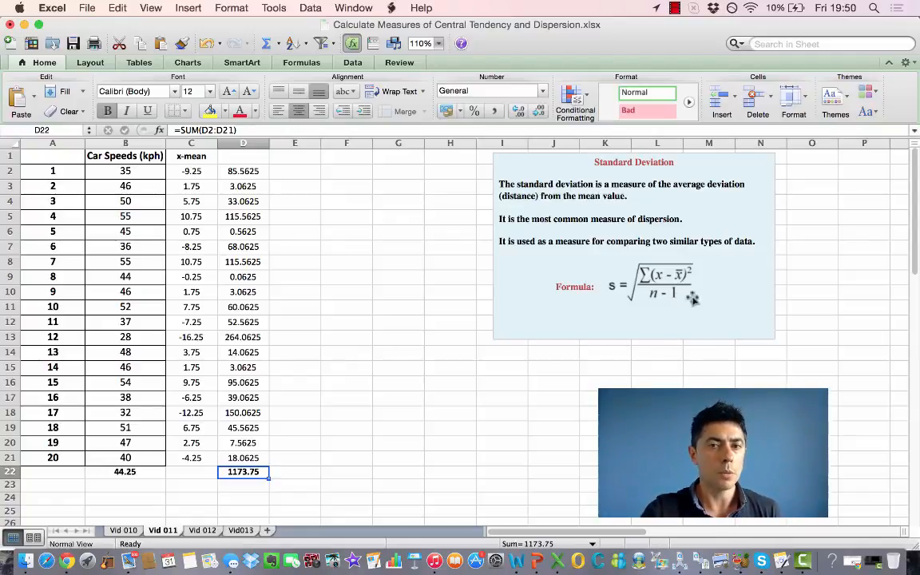
{"action": "mouse_move", "coordinate": [655, 307]}
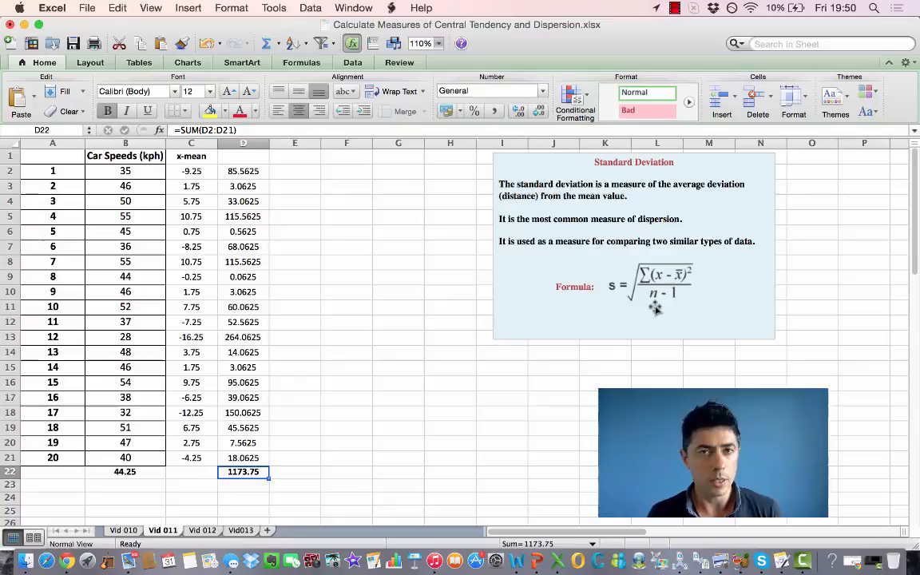
{"action": "mouse_move", "coordinate": [295, 455]}
{"action": "type", "text": "=("}
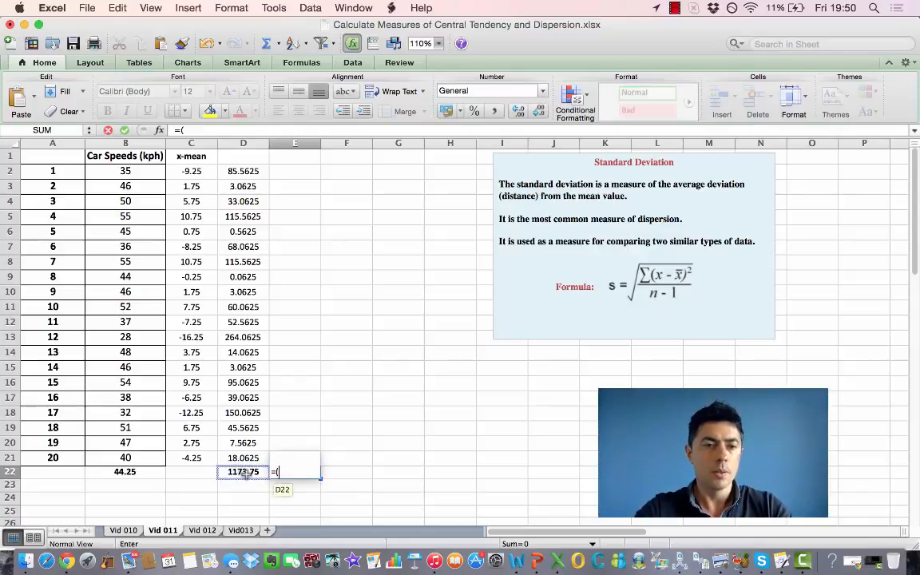
Step: Enter =(D22/19) in E22, giving the variance 61.776316
{"action": "left_click", "coordinate": [243, 472]}
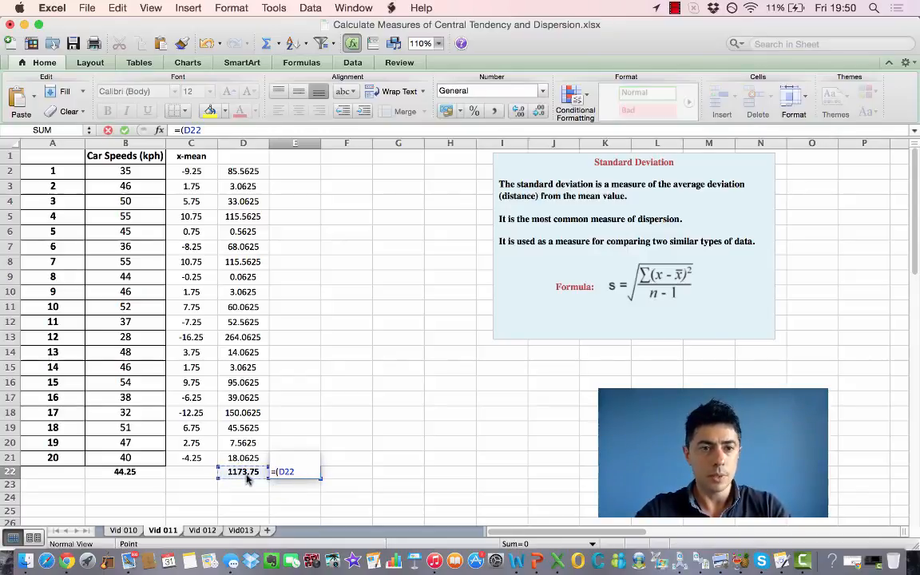
{"action": "type", "text": "/"}
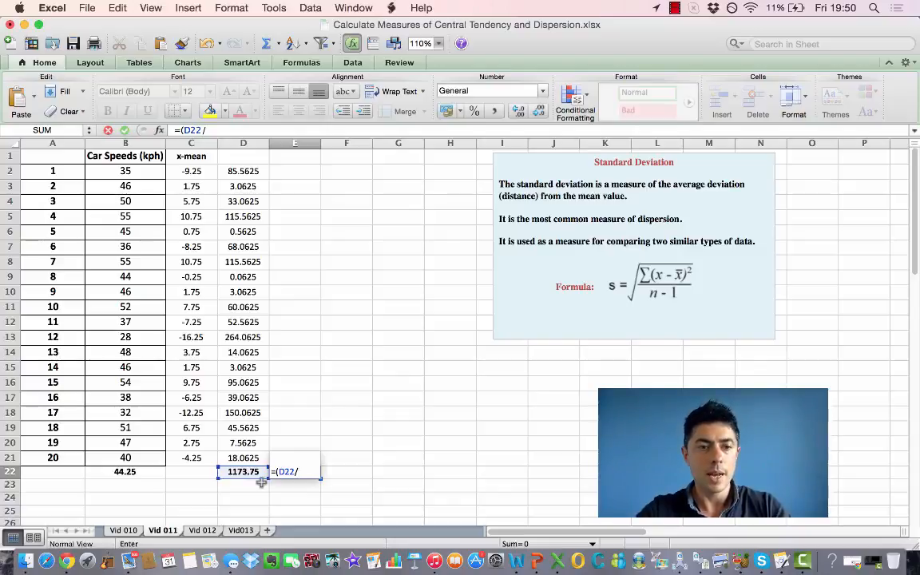
{"action": "type", "text": "19)"}
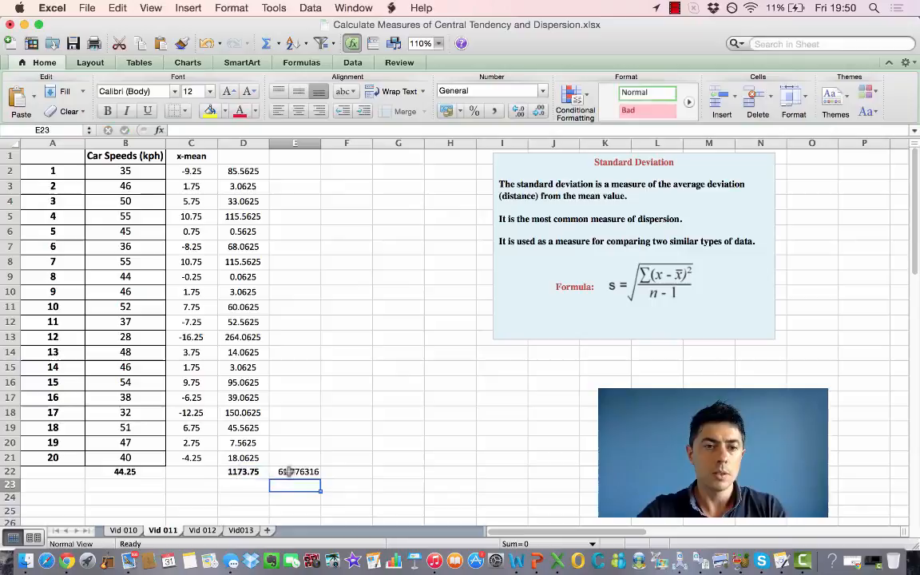
{"action": "left_click", "coordinate": [347, 472]}
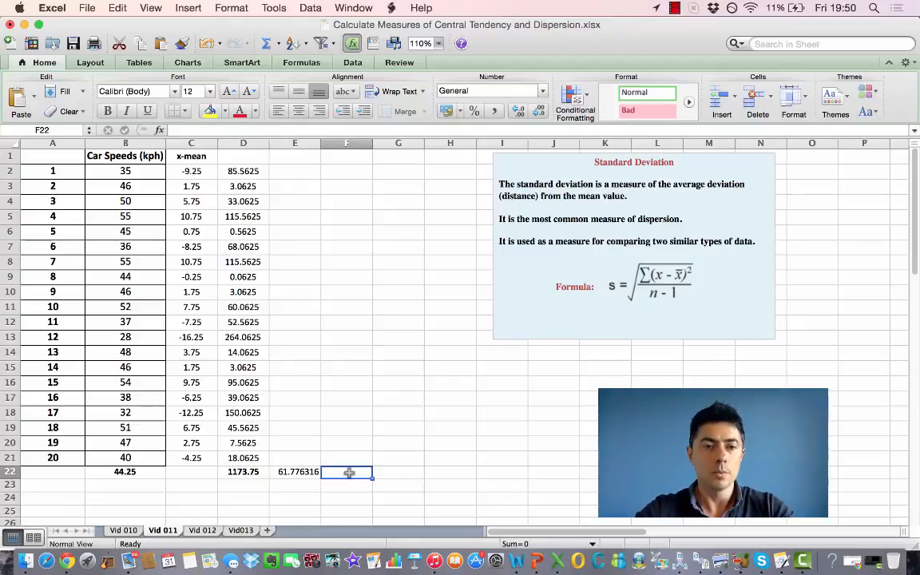
Step: Enter =SQRT(E22) in F22, giving the standard deviation 7.8597911
{"action": "type", "text": "=SUM"}
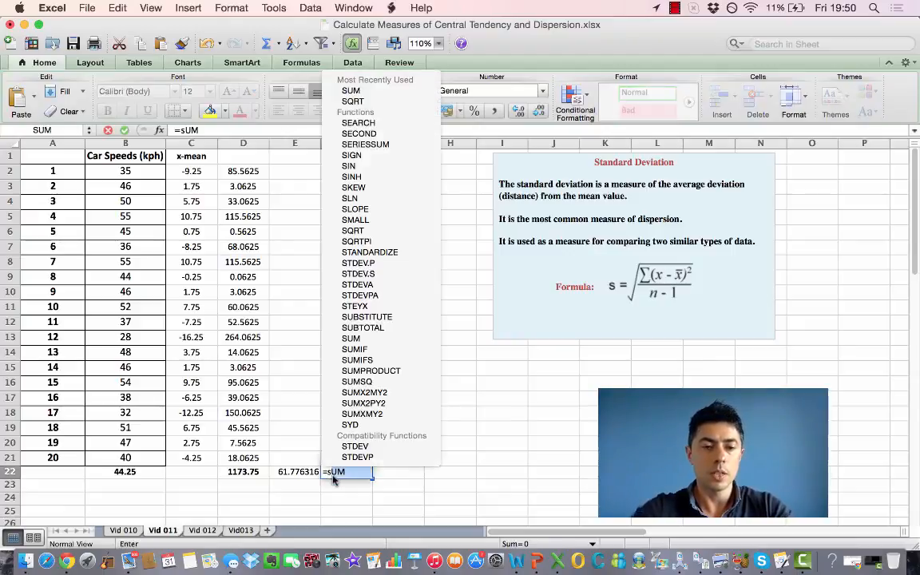
{"action": "type", "text": "sqrt("}
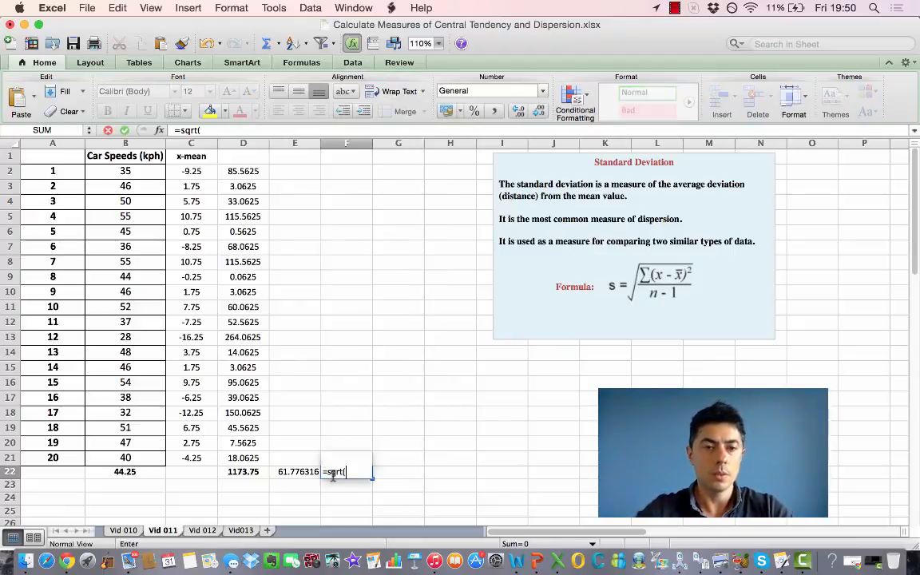
{"action": "left_click", "coordinate": [299, 471]}
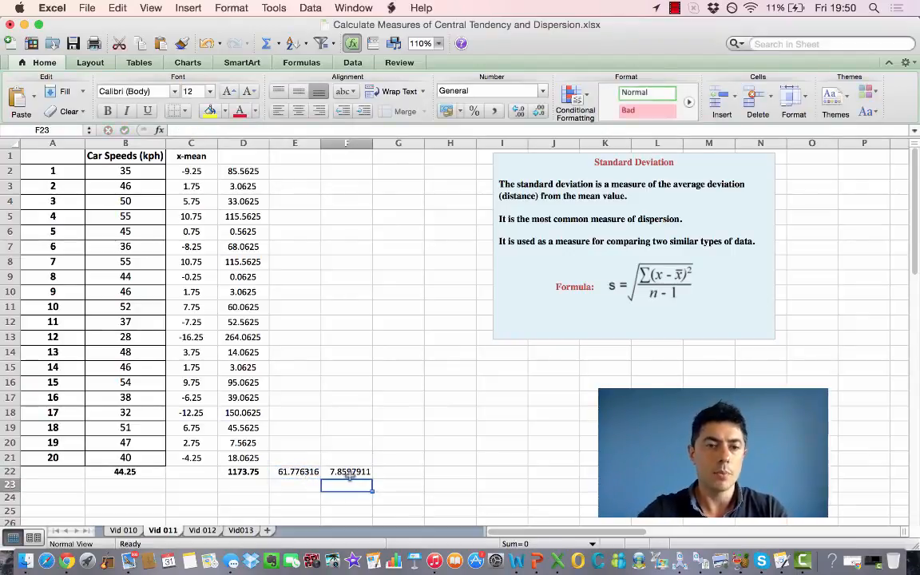
{"action": "left_click", "coordinate": [346, 471]}
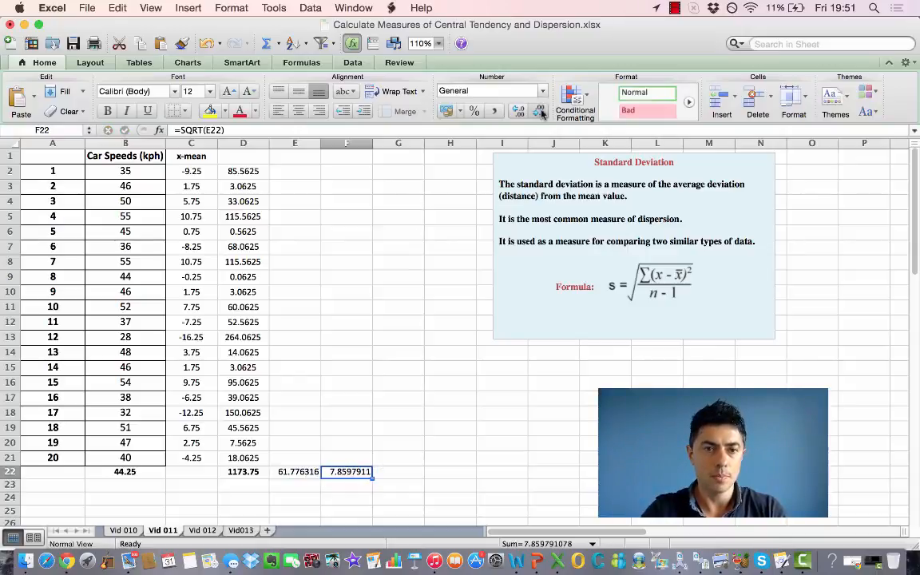
{"action": "left_click", "coordinate": [540, 110]}
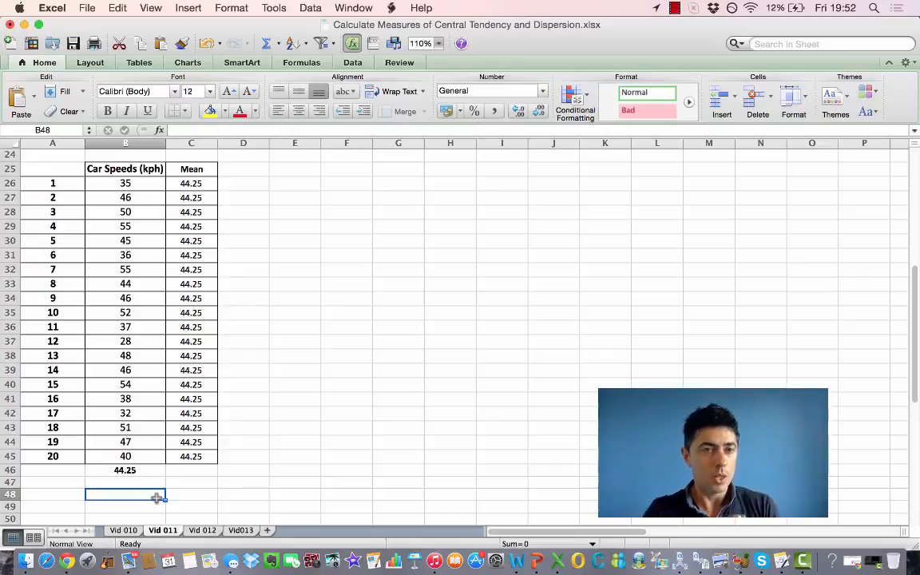
Step: Insert a basic 2-D line chart of the car speeds and the 44.25 mean in B25:C45
{"action": "left_click", "coordinate": [124, 168]}
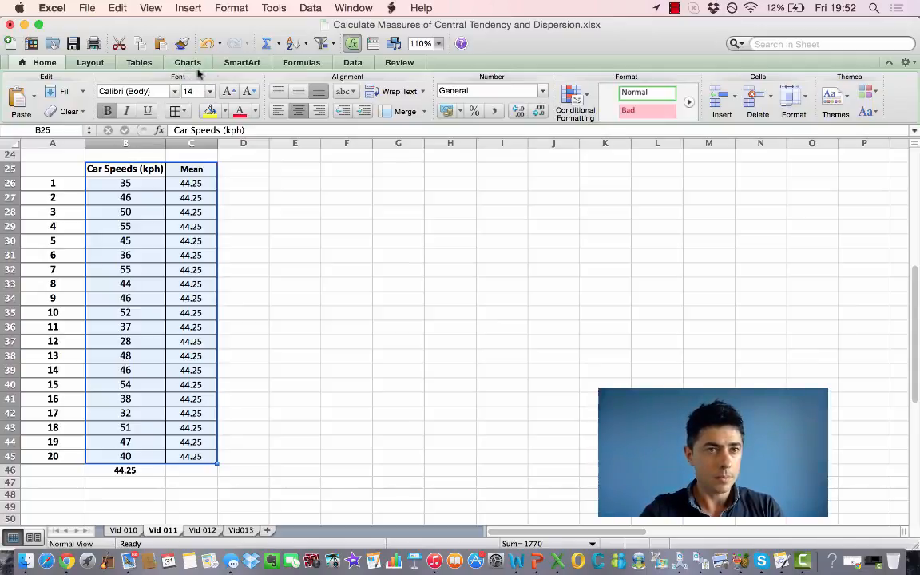
{"action": "left_click", "coordinate": [57, 99]}
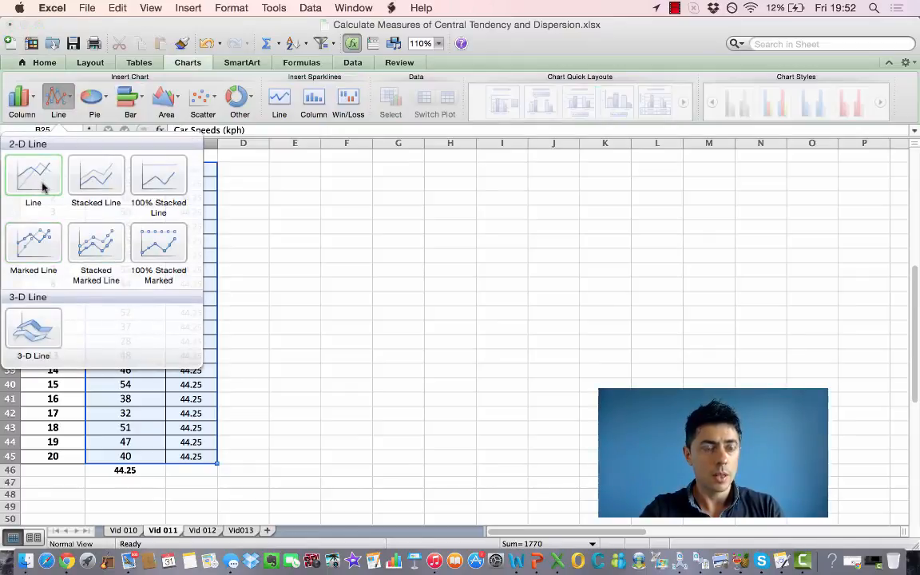
{"action": "left_click", "coordinate": [33, 176]}
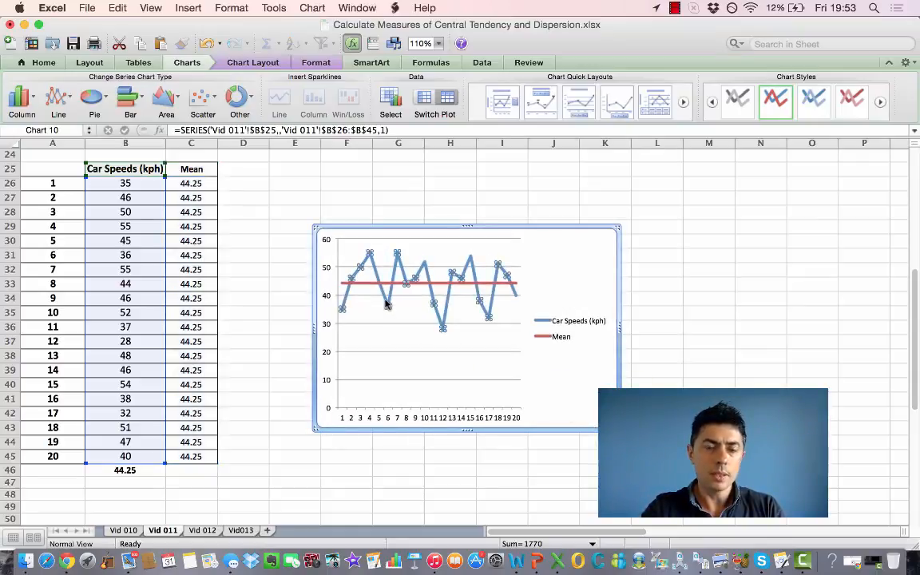
Step: Format the car speeds series with No Line and a visible marker style
{"action": "double_click", "coordinate": [385, 303]}
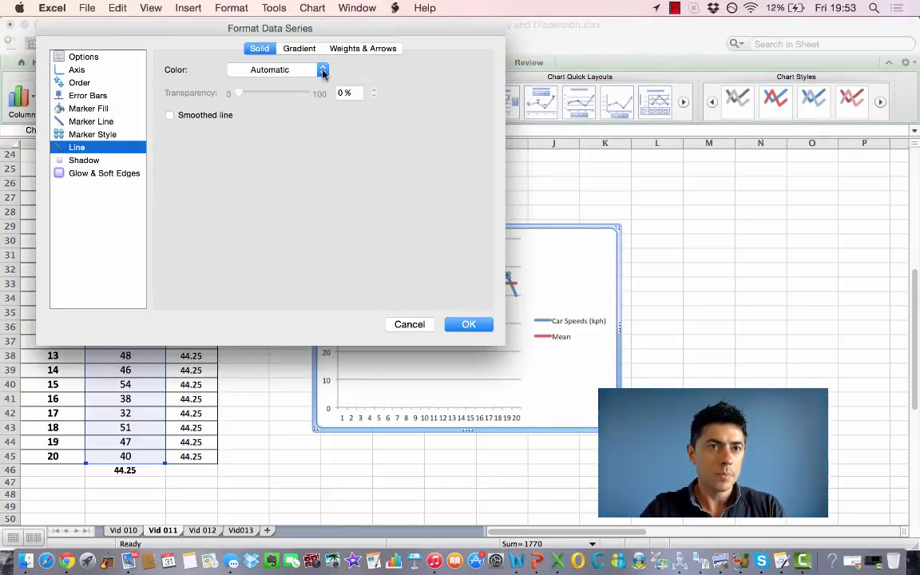
{"action": "left_click", "coordinate": [322, 69]}
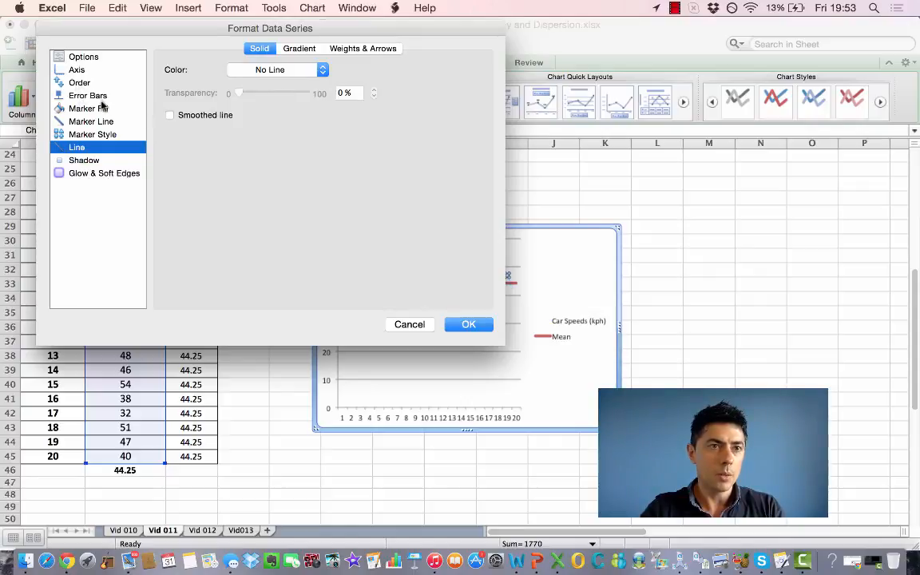
{"action": "mouse_move", "coordinate": [94, 122]}
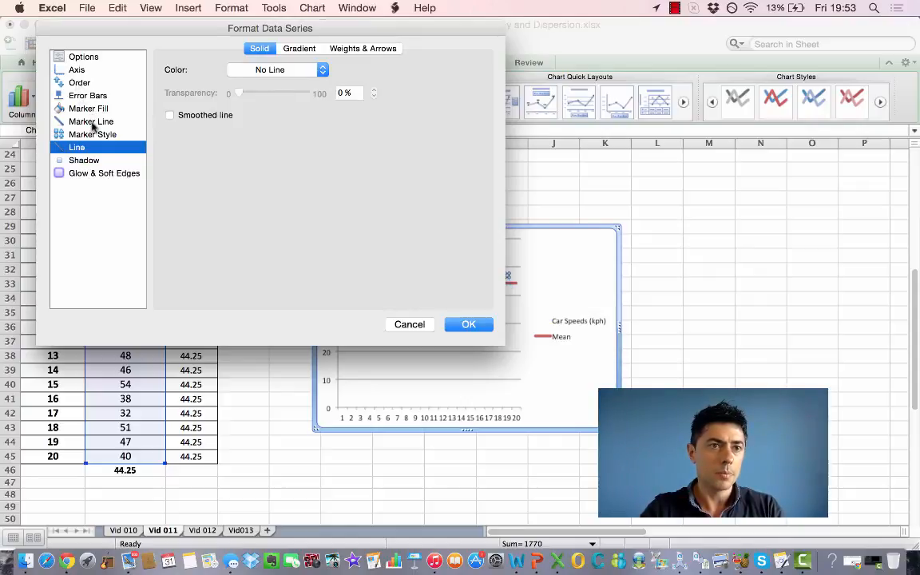
{"action": "left_click", "coordinate": [90, 120]}
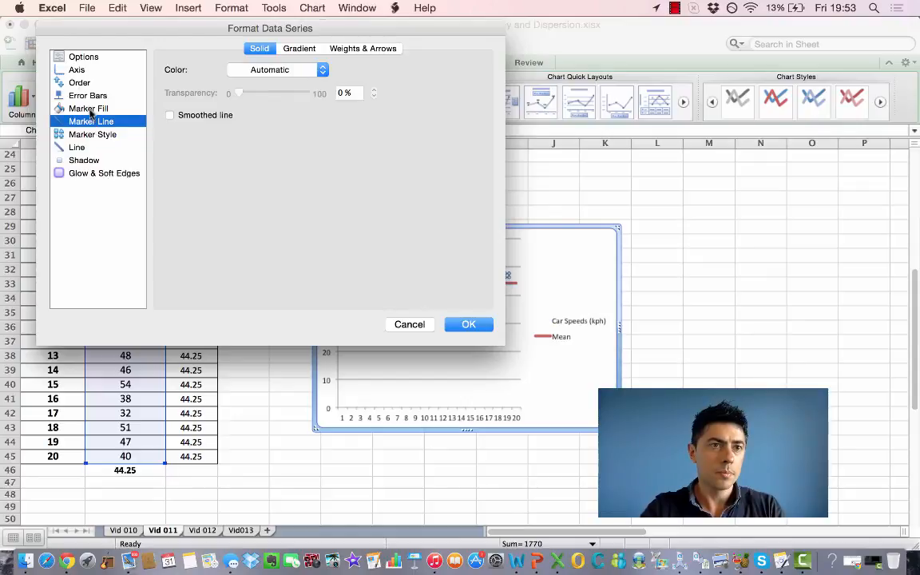
{"action": "left_click", "coordinate": [92, 135]}
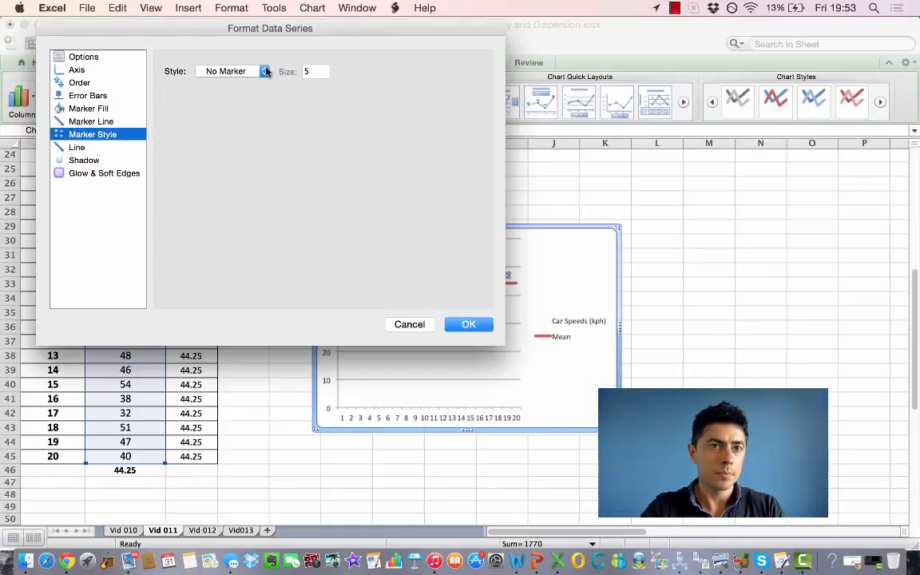
{"action": "left_click", "coordinate": [469, 324]}
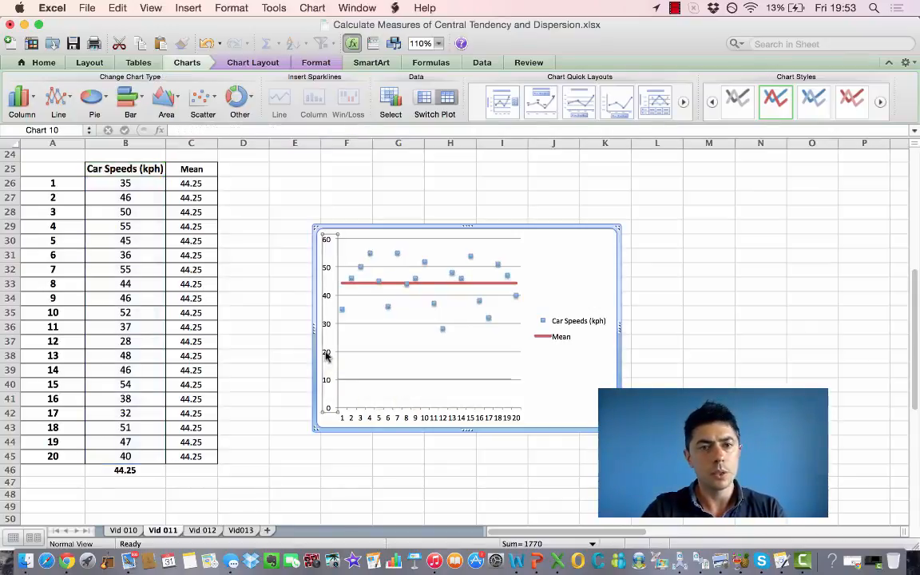
Step: Set the vertical axis minimum to 25 and drag the chart corner outward to enlarge it
{"action": "double_click", "coordinate": [326, 354]}
{"action": "type", "text": "25"}
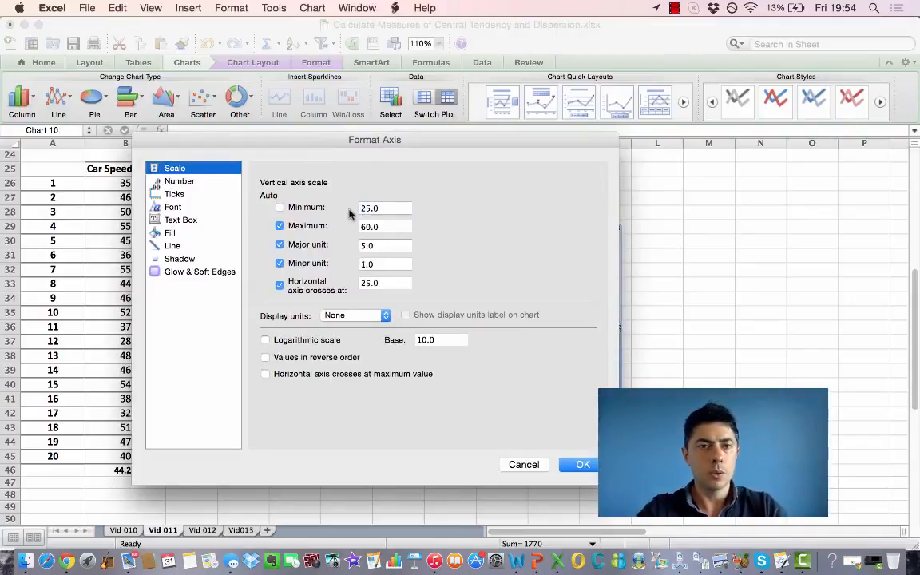
{"action": "left_click", "coordinate": [583, 464]}
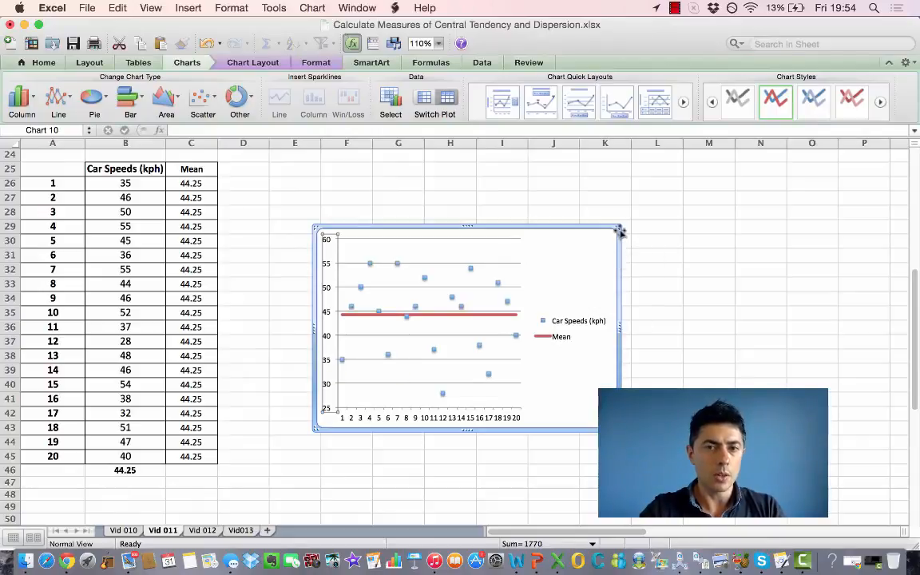
{"action": "left_click_drag", "start_coordinate": [621, 230], "coordinate": [667, 192]}
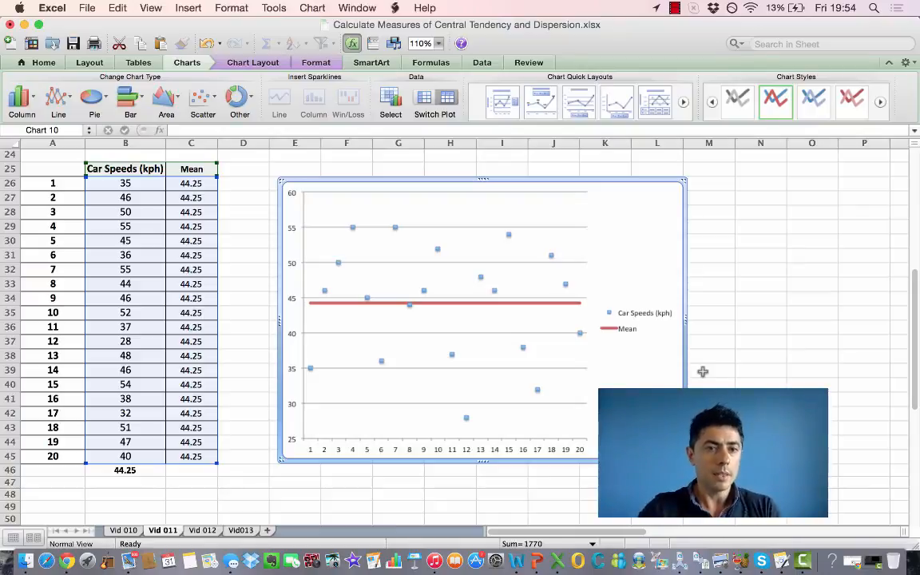
{"action": "mouse_move", "coordinate": [381, 364]}
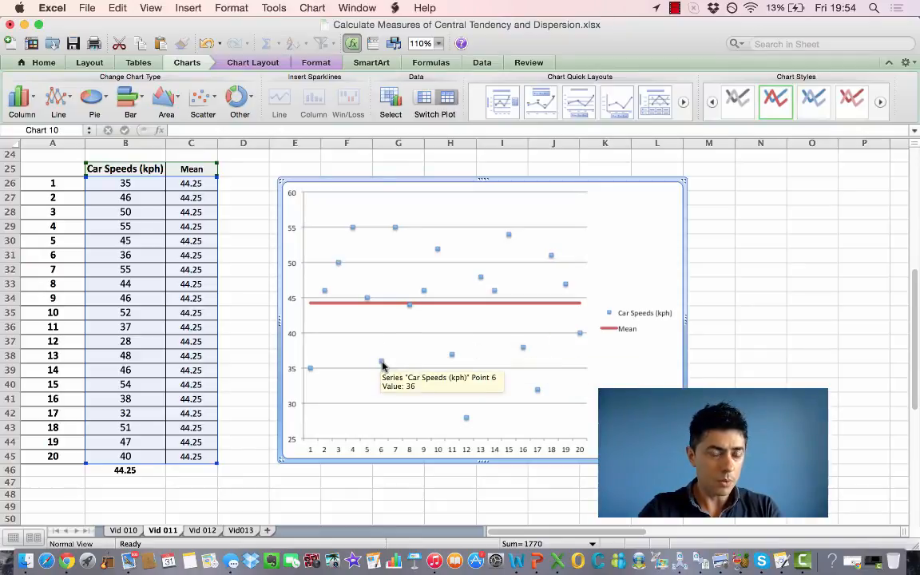
{"action": "mouse_move", "coordinate": [382, 328]}
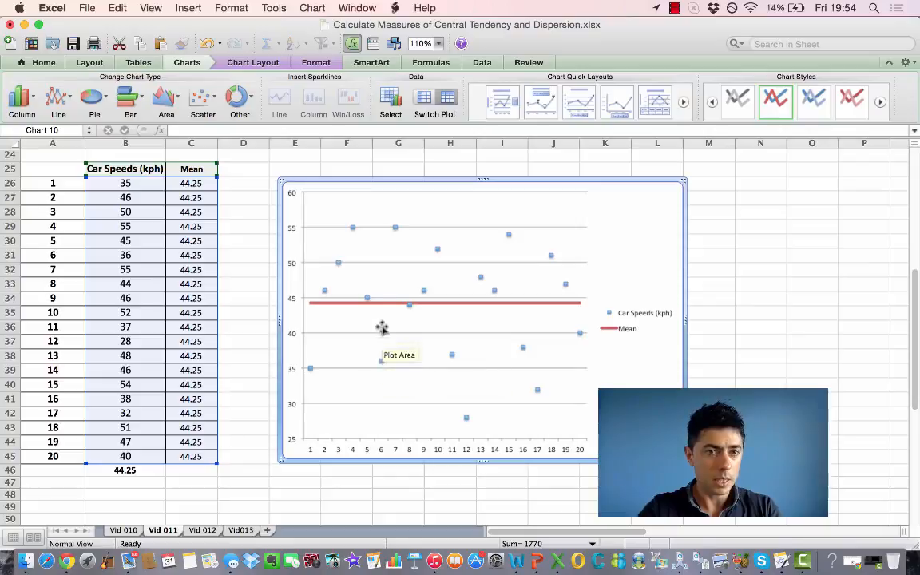
{"action": "mouse_move", "coordinate": [404, 301]}
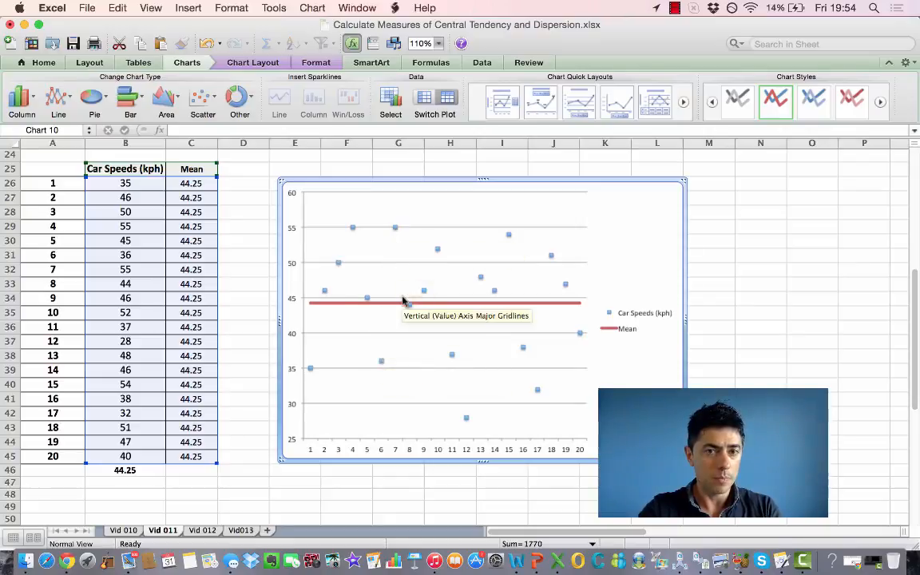
{"action": "mouse_move", "coordinate": [354, 330]}
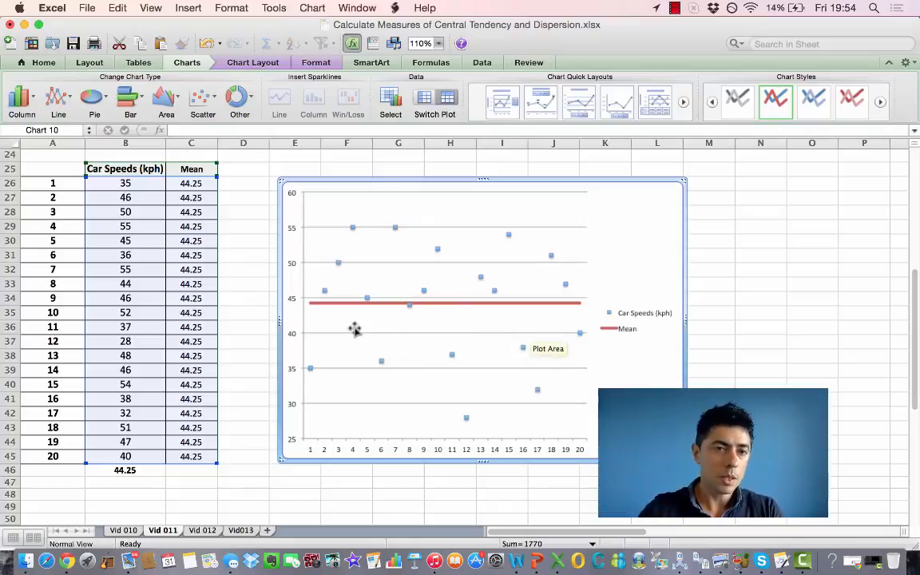
{"action": "mouse_move", "coordinate": [326, 386]}
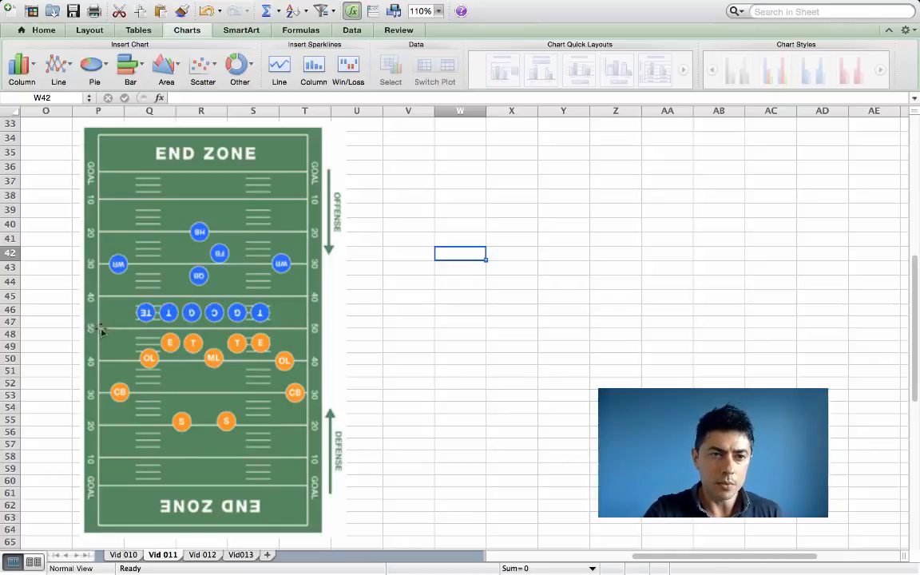
{"action": "mouse_move", "coordinate": [299, 334]}
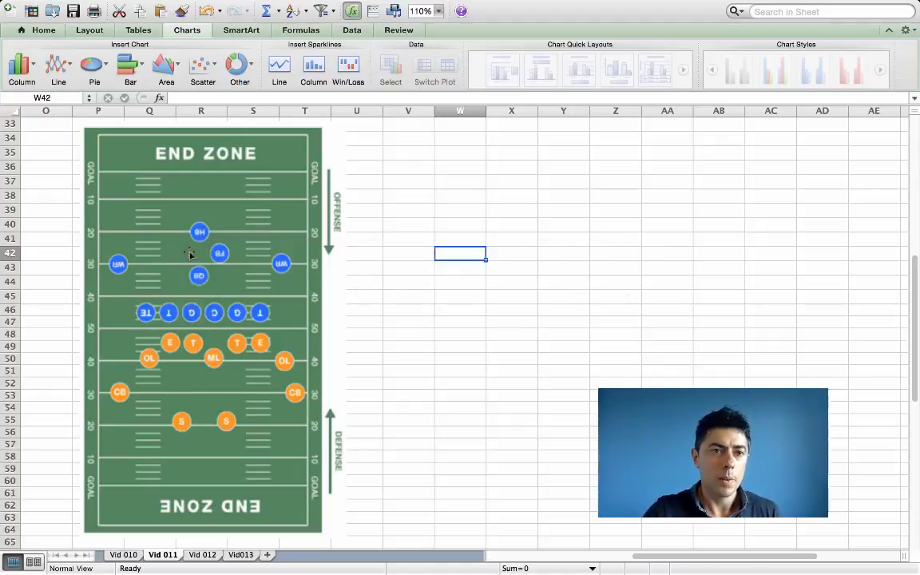
{"action": "mouse_move", "coordinate": [231, 438]}
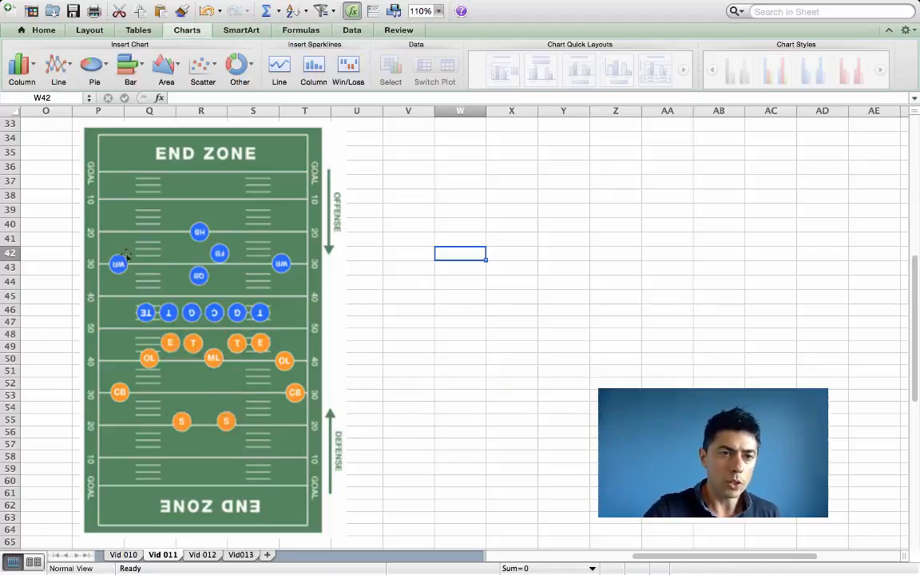
Step: Draw a red arrow downward from the left wide receiver toward the scrimmage line
{"action": "left_click_drag", "start_coordinate": [118, 267], "coordinate": [118, 327]}
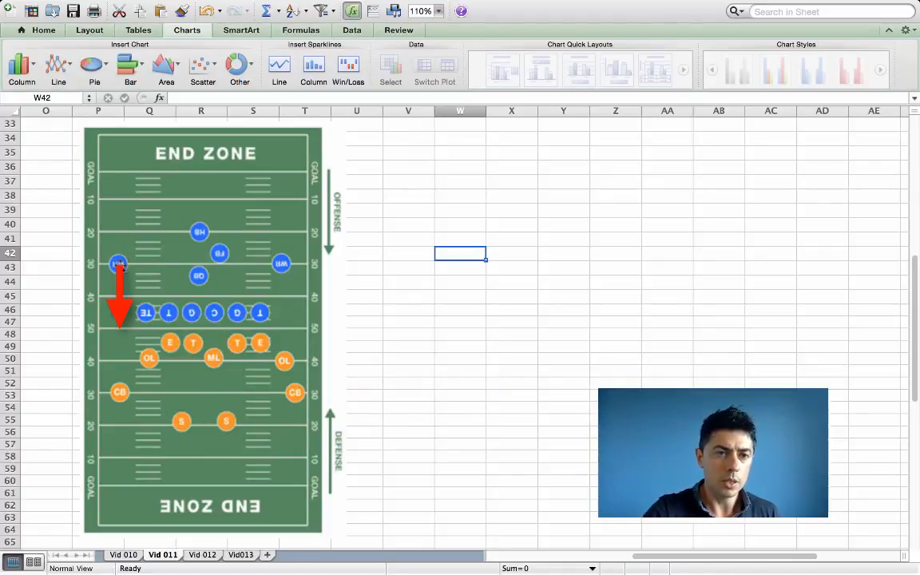